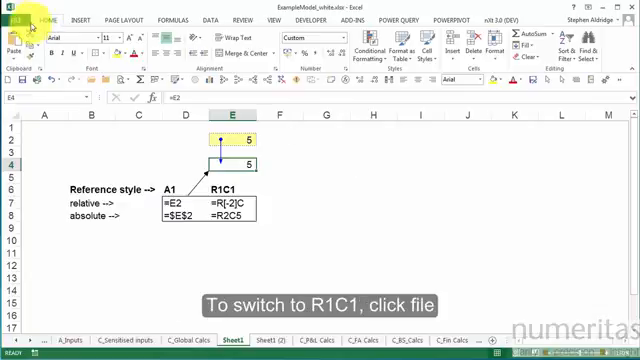
Bring up the Excel Options dialog from the File menu, landing on the General page
click(18, 18)
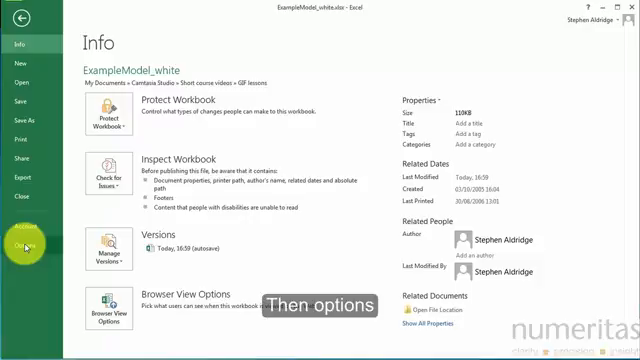
click(24, 240)
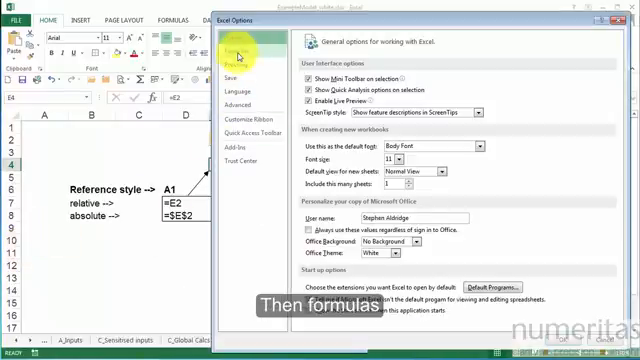